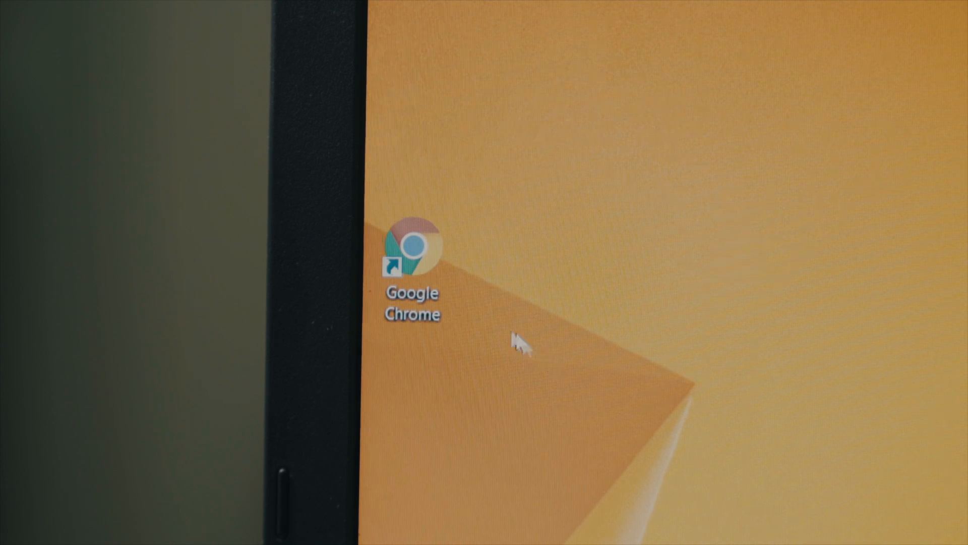
Launch CyberGhost VPN from its desktop shortcut to reach the six-service home screen.
double_click(411, 246)
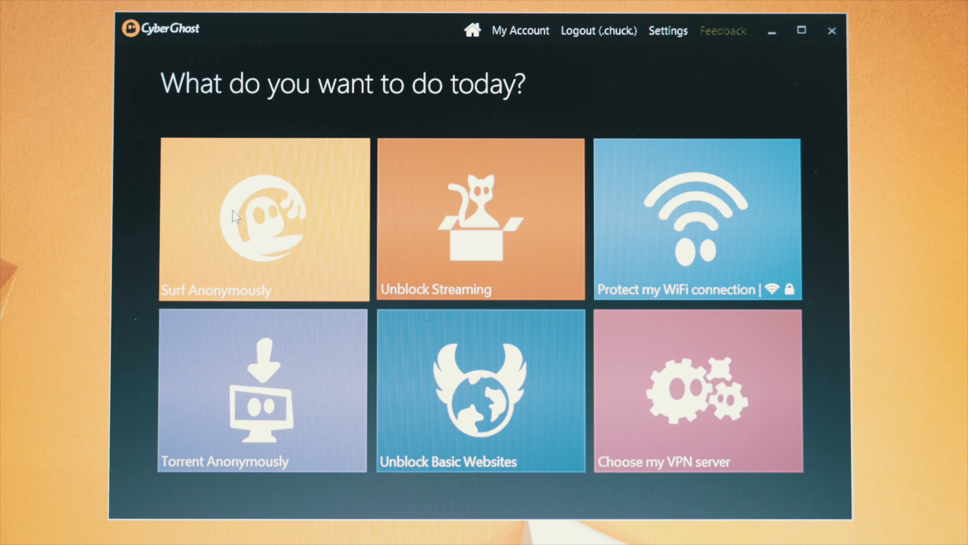
left_click(263, 219)
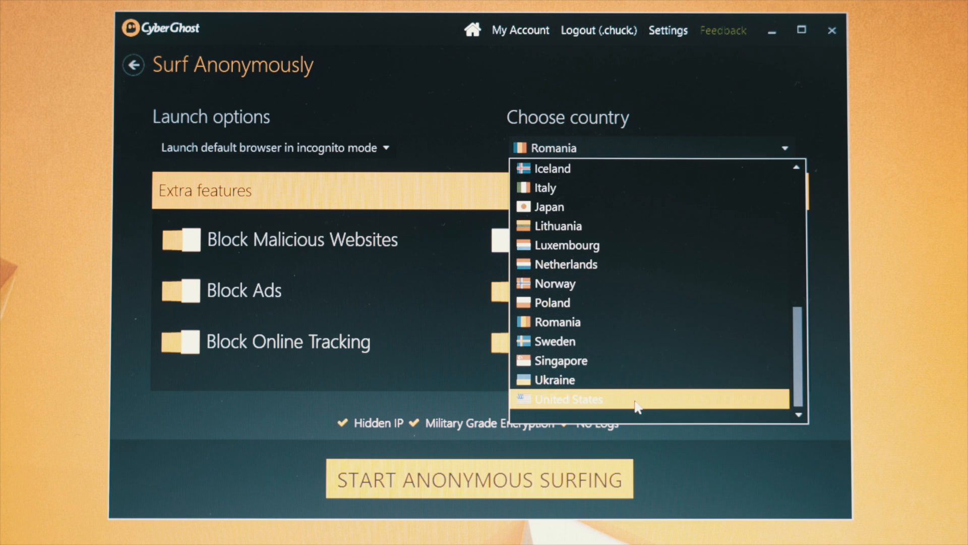
left_click(567, 398)
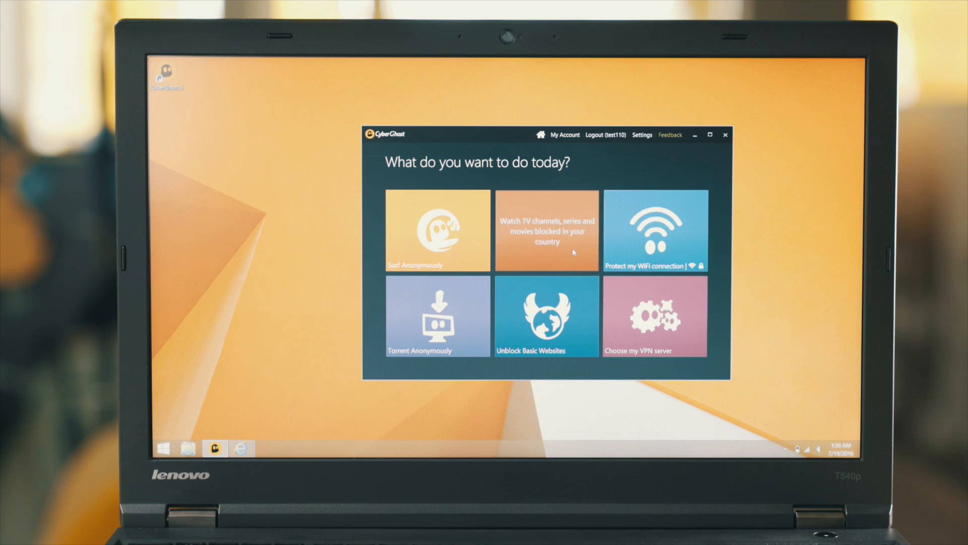
left_click(545, 230)
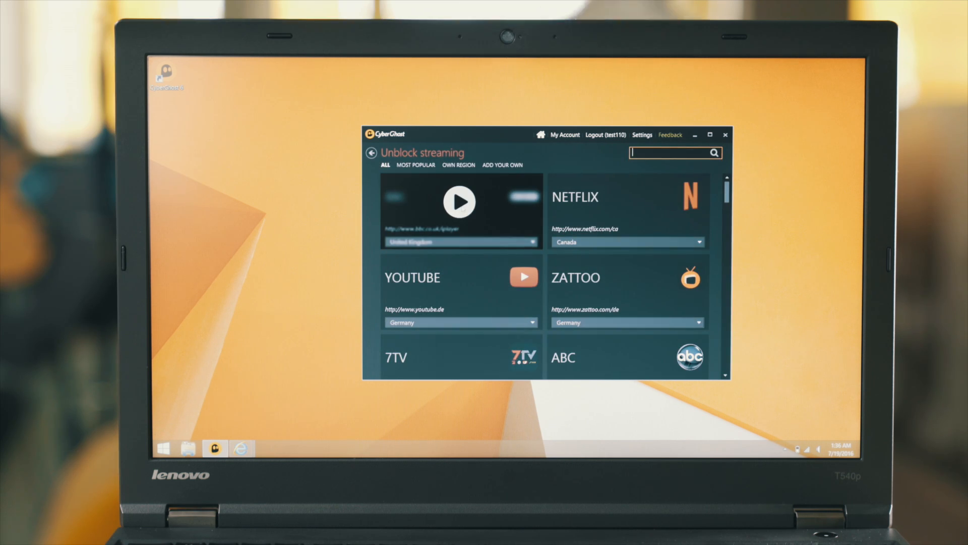
left_click(459, 201)
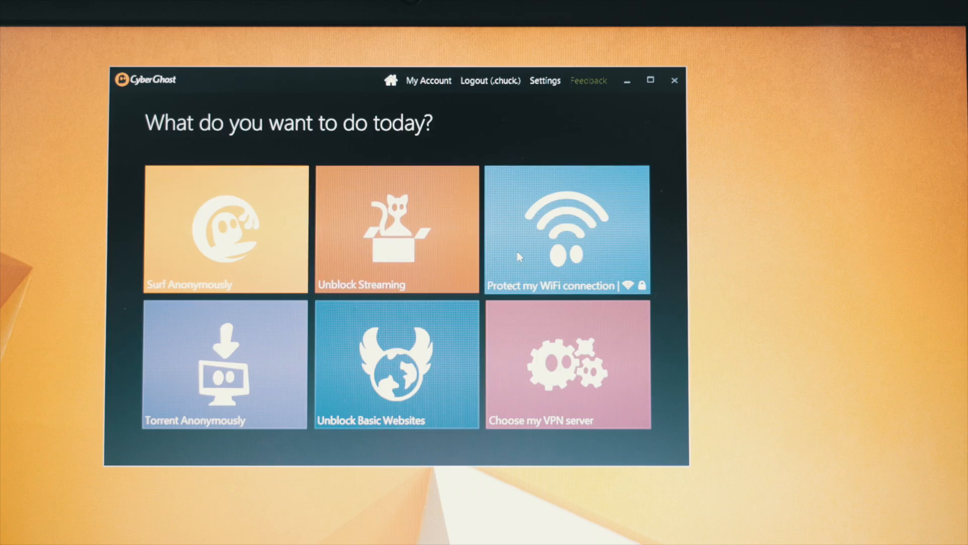
Set the unknown WiFi networks behaviour in Protect my WiFi, then enter Torrent Anonymously.
left_click(566, 229)
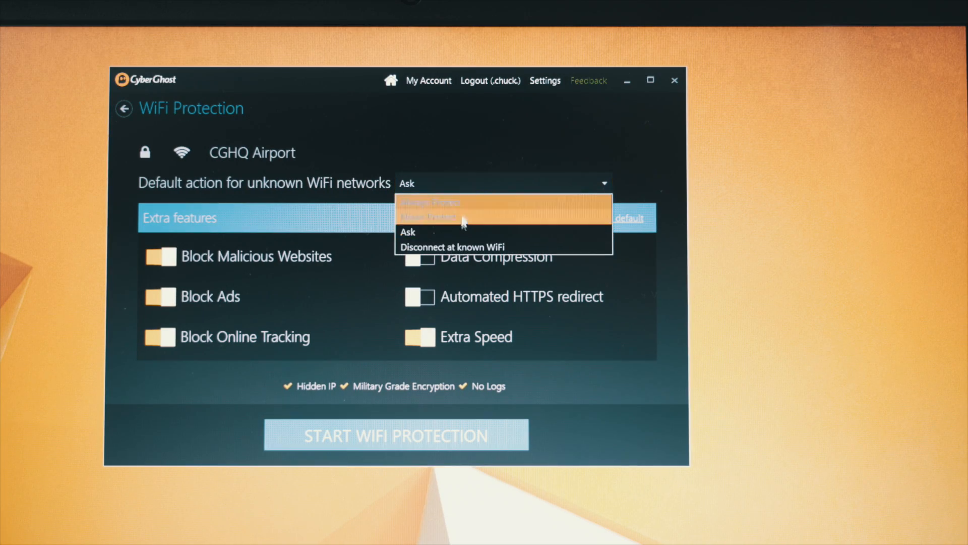
left_click(429, 201)
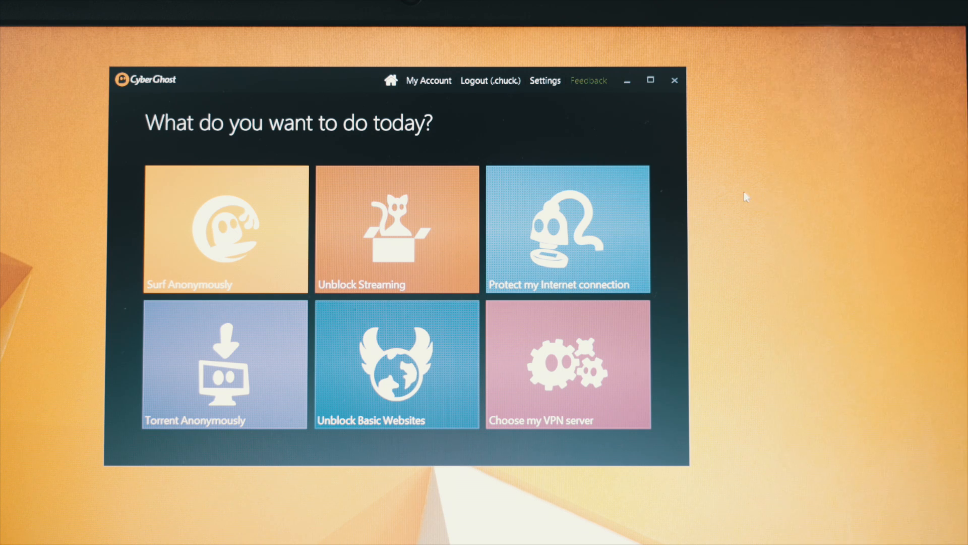
left_click(224, 229)
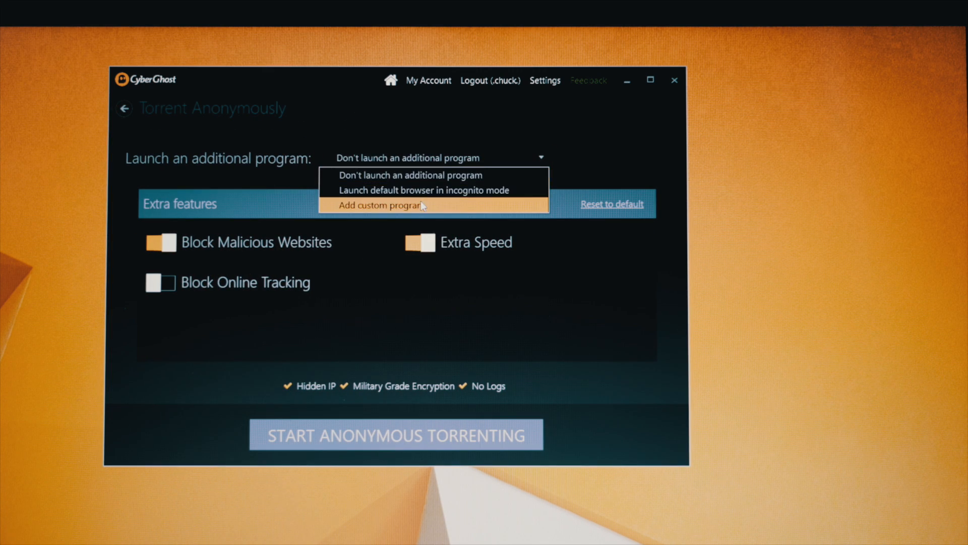
Choose Add custom program as the additional program to launch when torrenting.
left_click(379, 205)
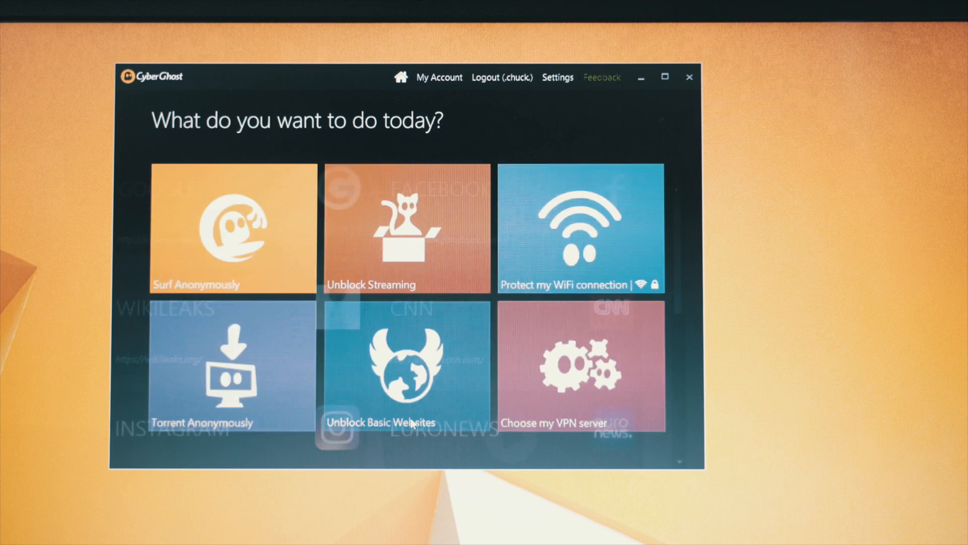
Browse the Unblock Basic Websites list and WiFi protection, then return home.
left_click(406, 364)
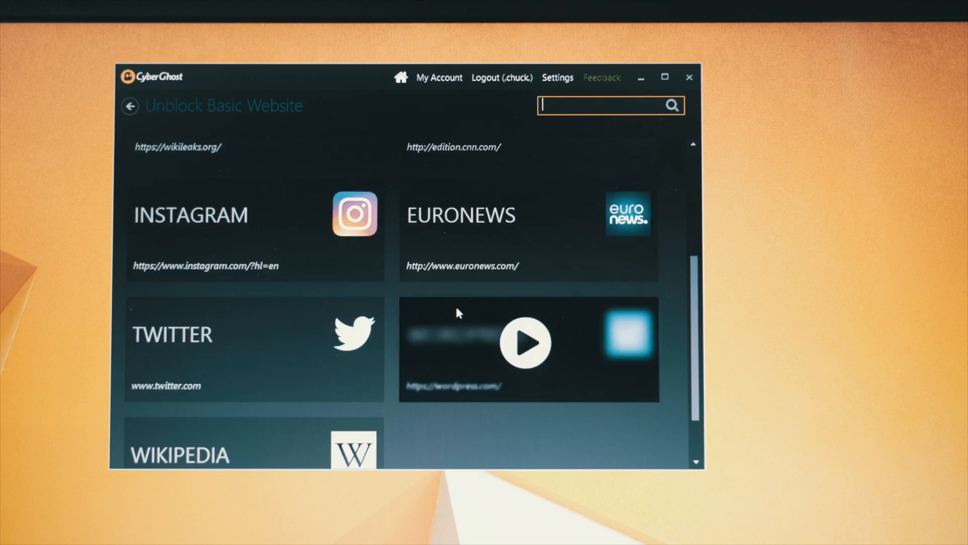
scroll("up", 3)
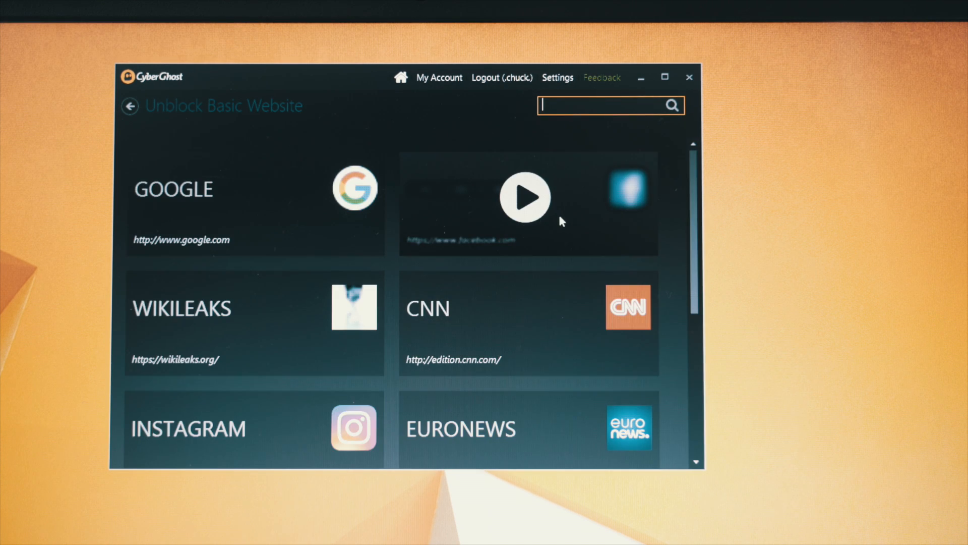
left_click(525, 198)
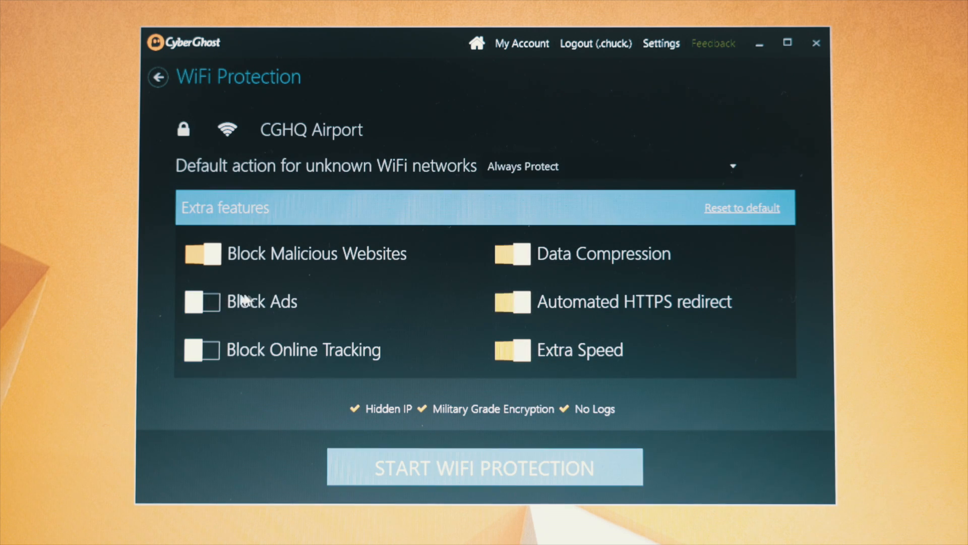
left_click(158, 77)
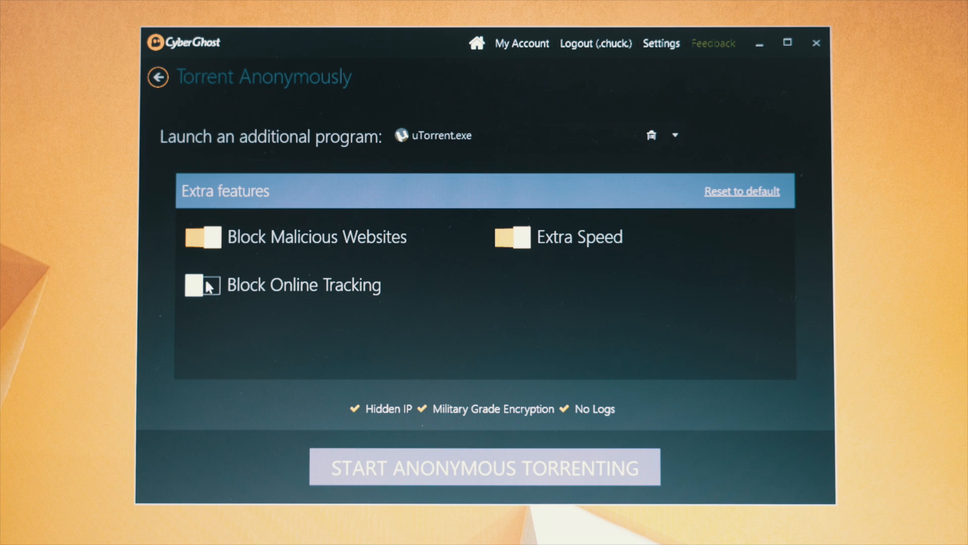
Enable Block Online Tracking in Torrent Anonymously with uTorrent.exe as the launch program.
left_click(674, 134)
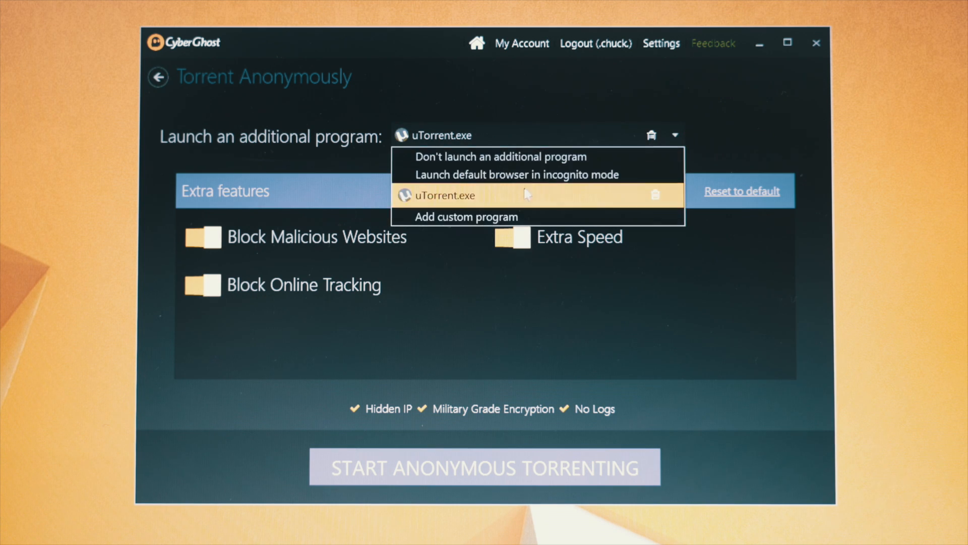
left_click(158, 77)
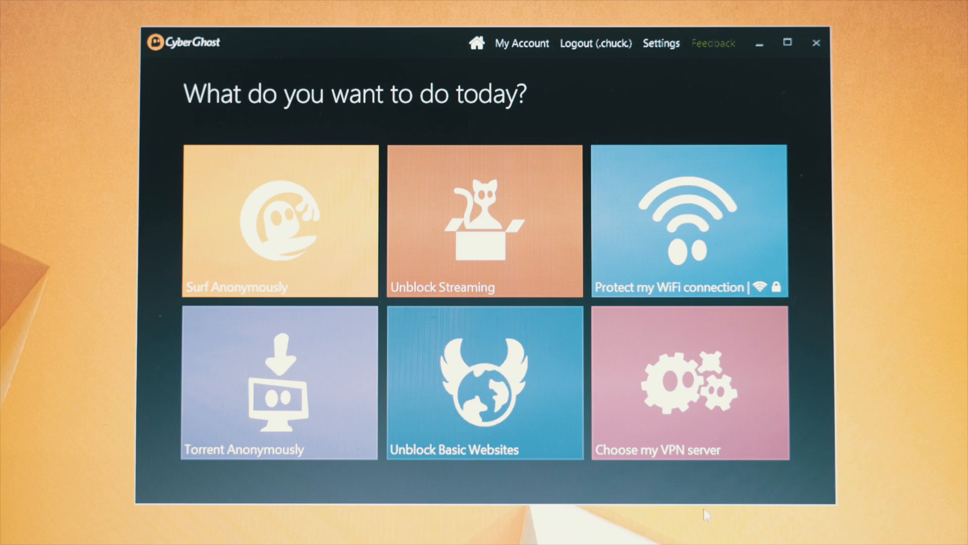
Select the London-S06-I01 server under United Kingdom in the All Servers list.
left_click(689, 383)
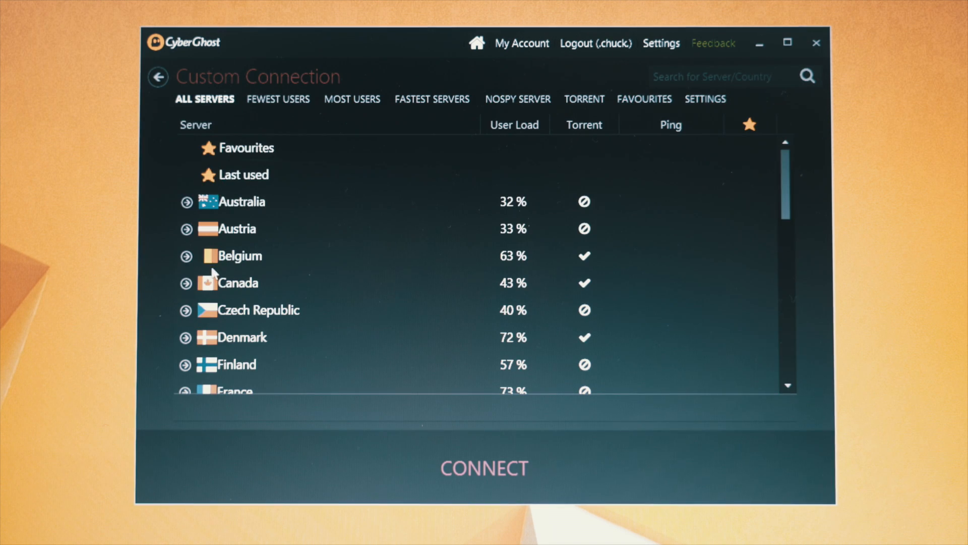
scroll("down", 3)
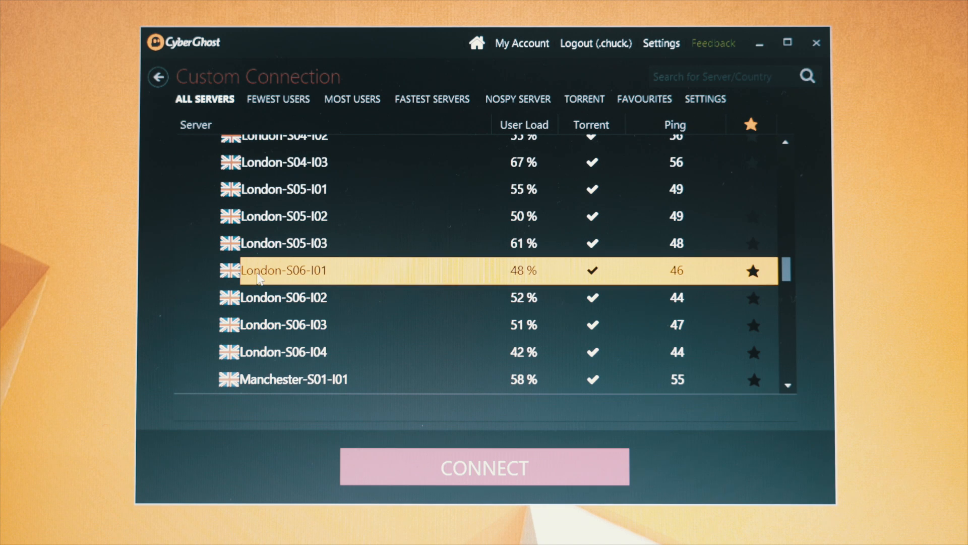
left_click(484, 465)
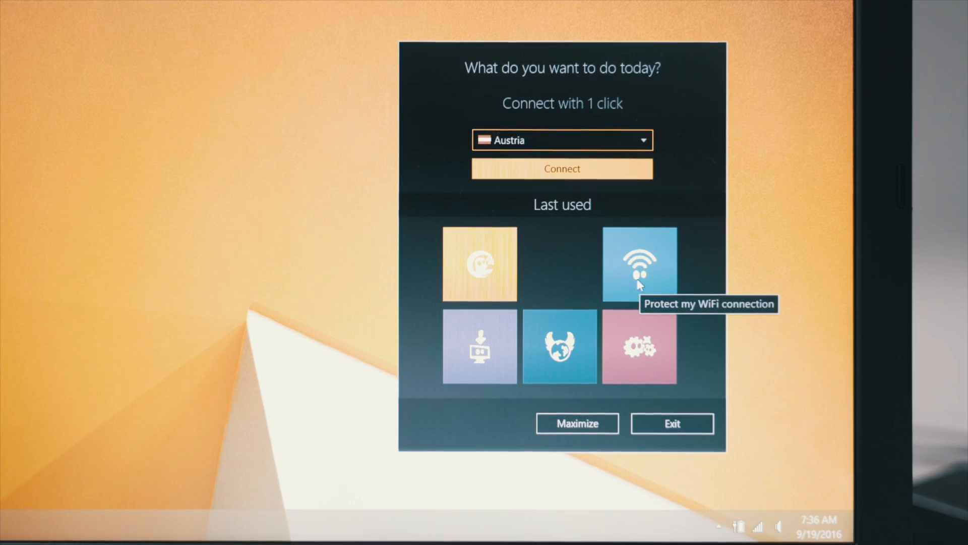
mouse_move(500, 277)
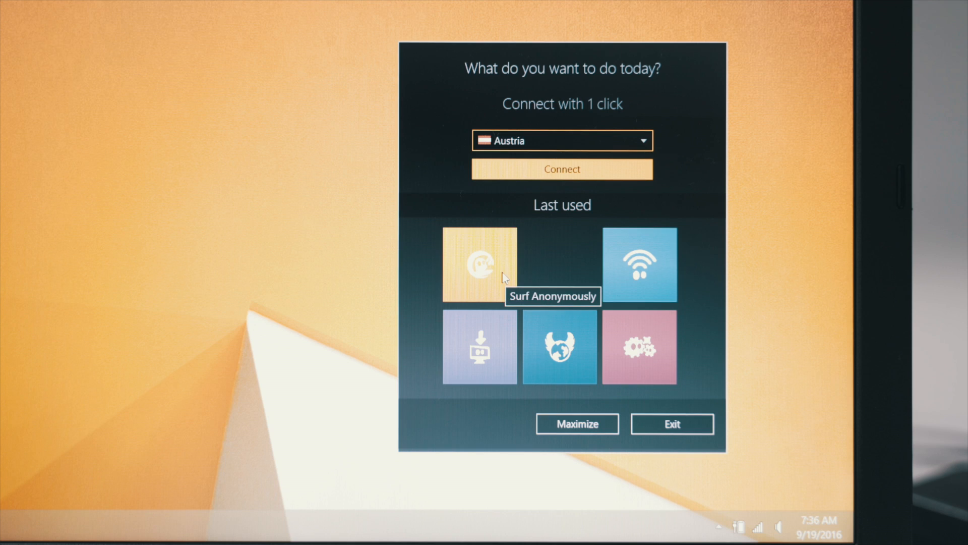